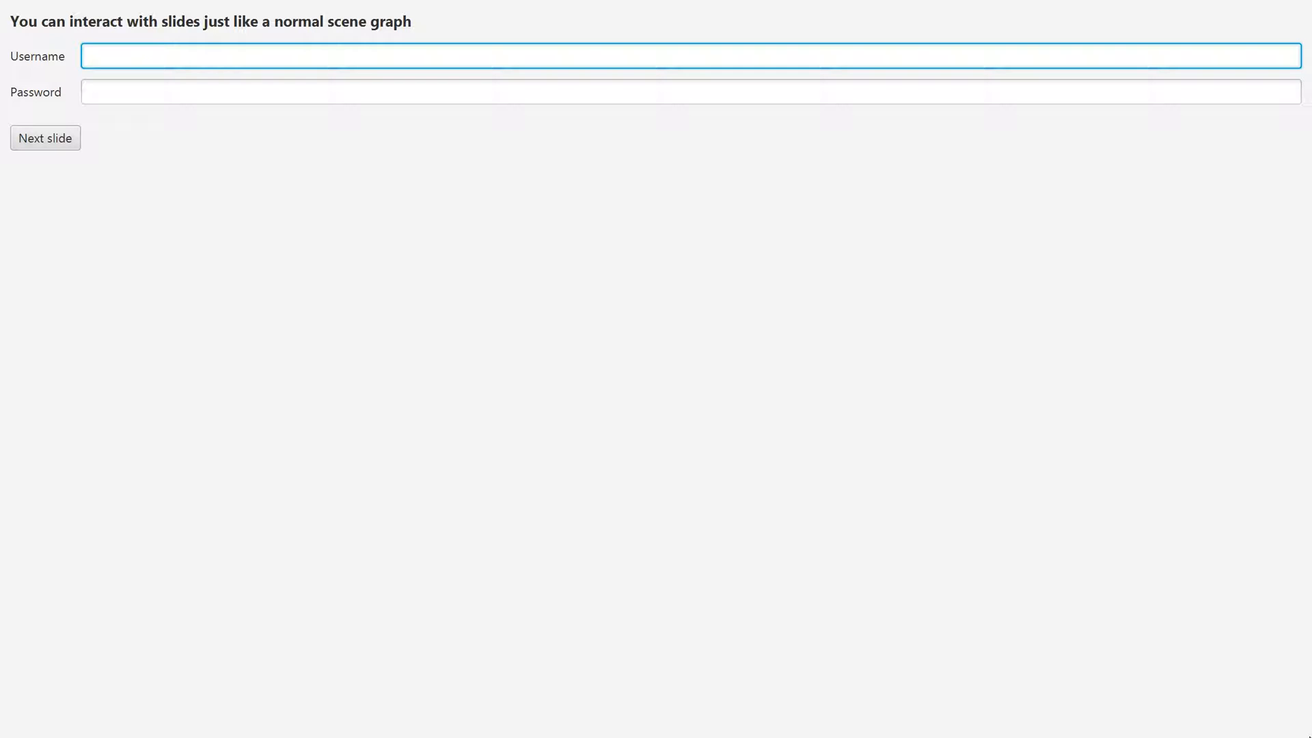
Fill the login slide's Username field with 'edvin'
text(edvin)
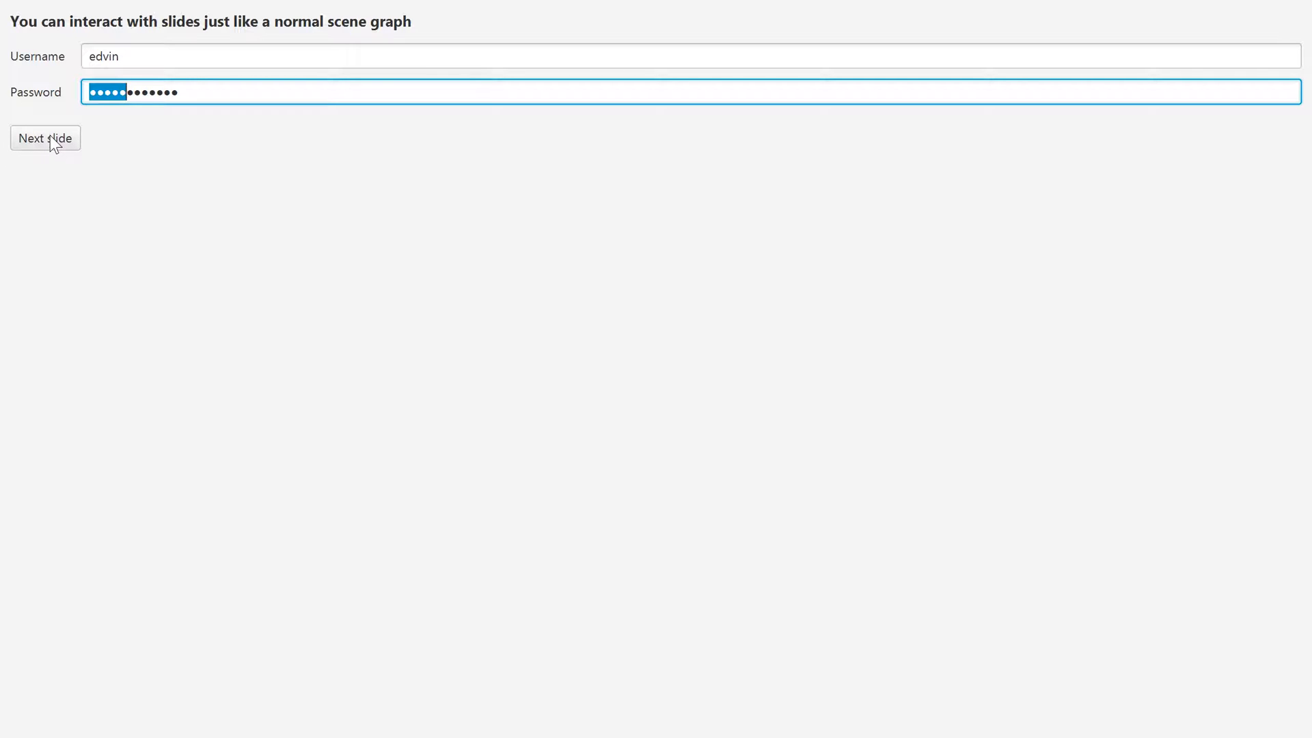
click(45, 138)
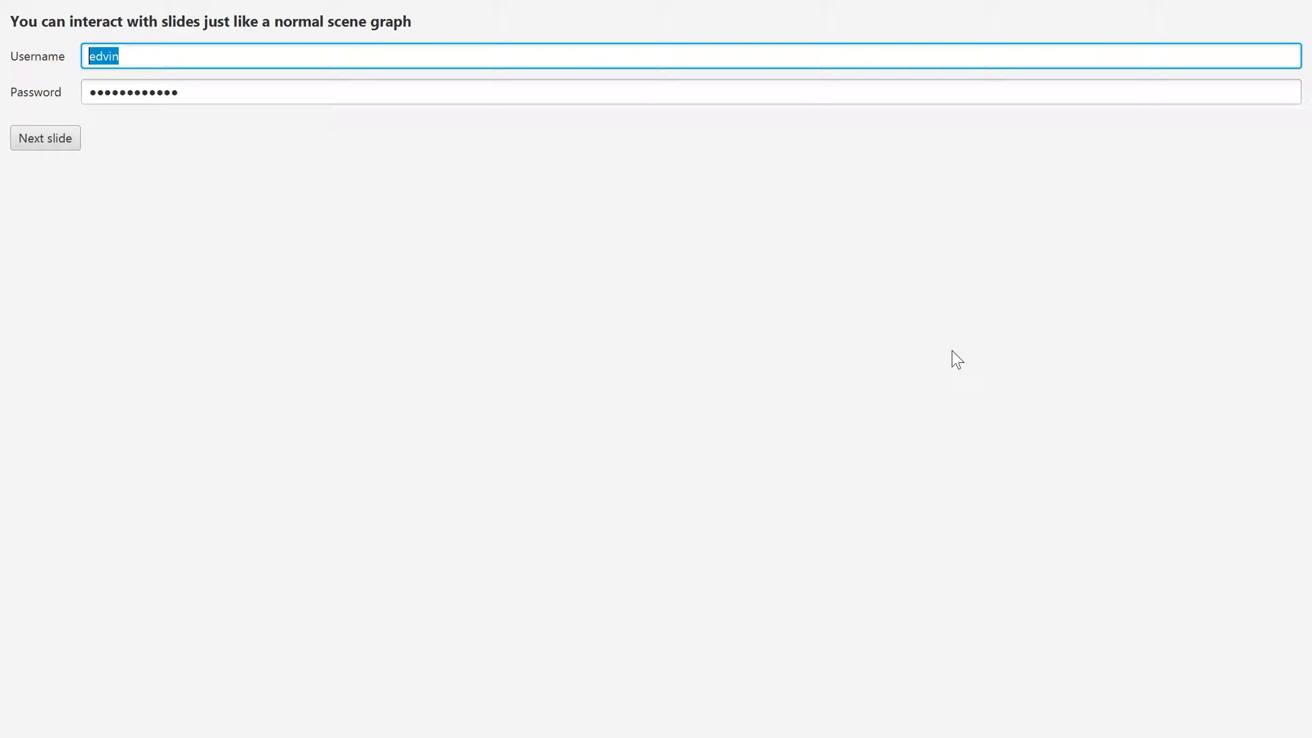
click(45, 136)
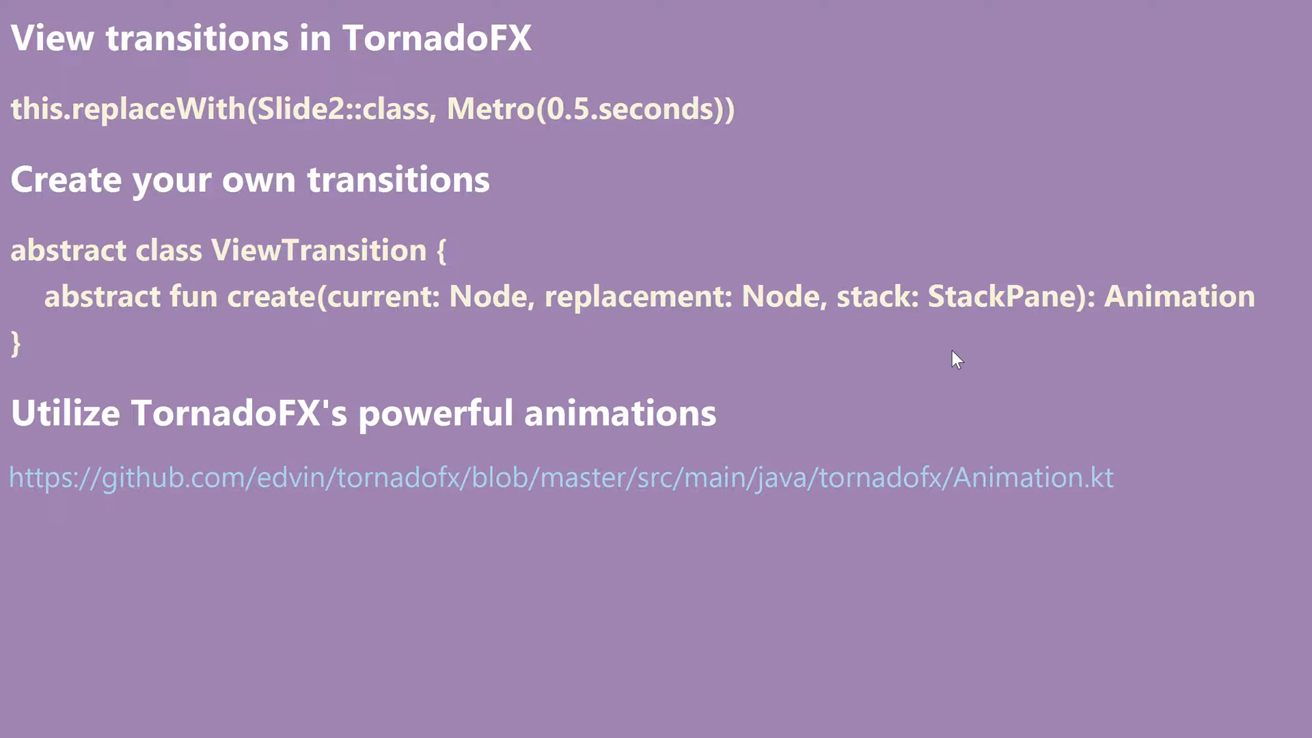
mouse_move(667, 303)
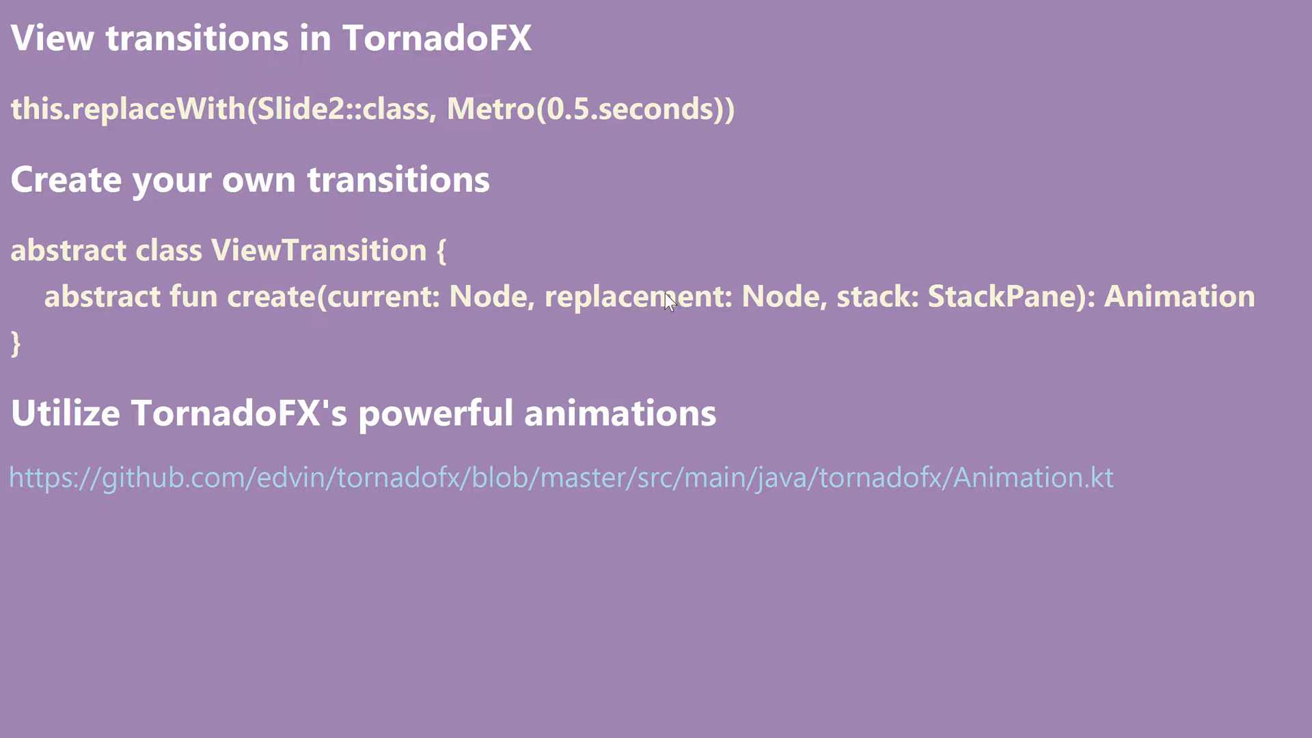
mouse_move(816, 480)
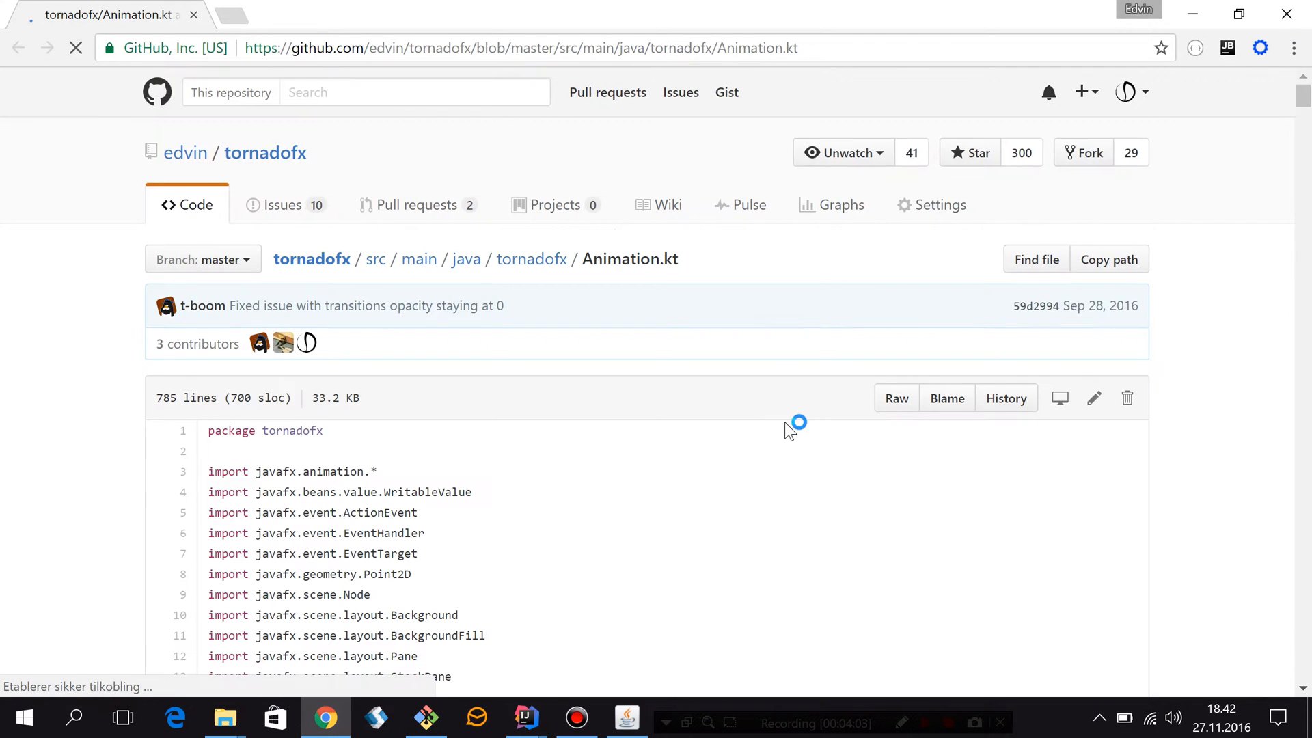
Scroll Animation.kt to the move function and highlight the UIComponent receiver
scroll(down, 3)
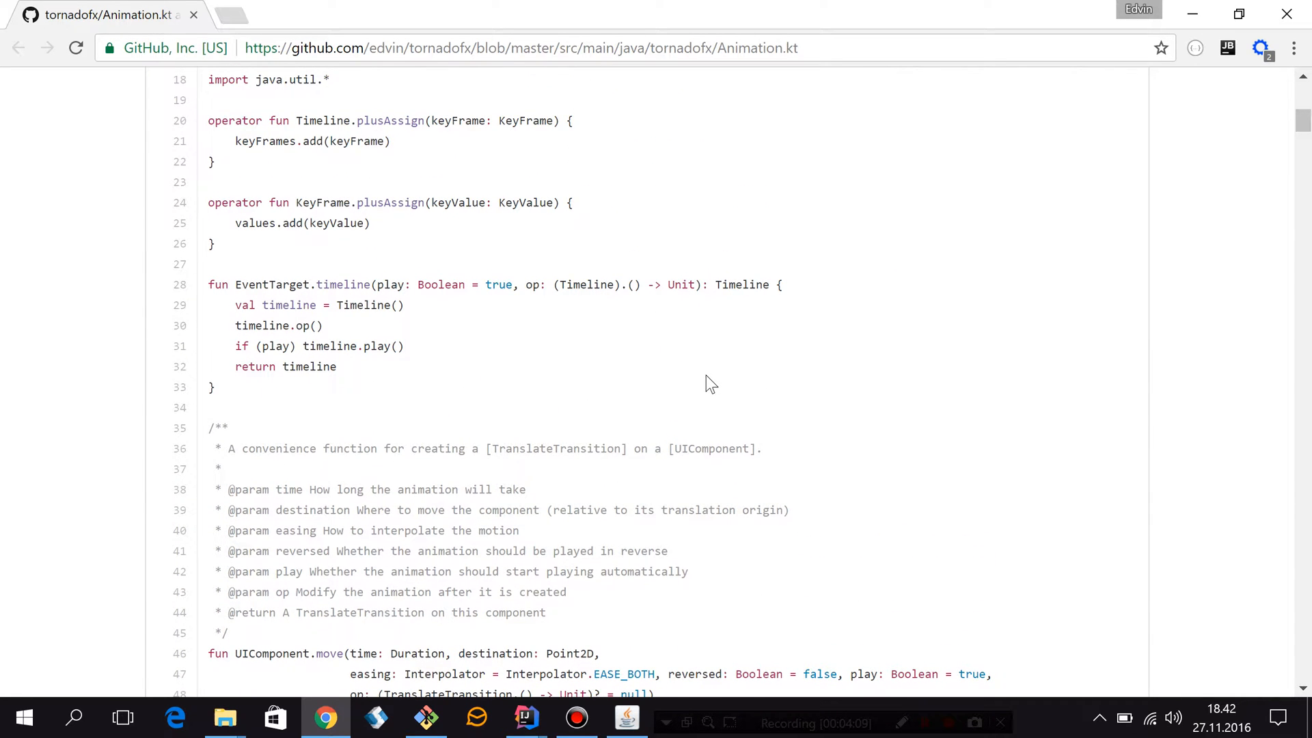
scroll(down, 3)
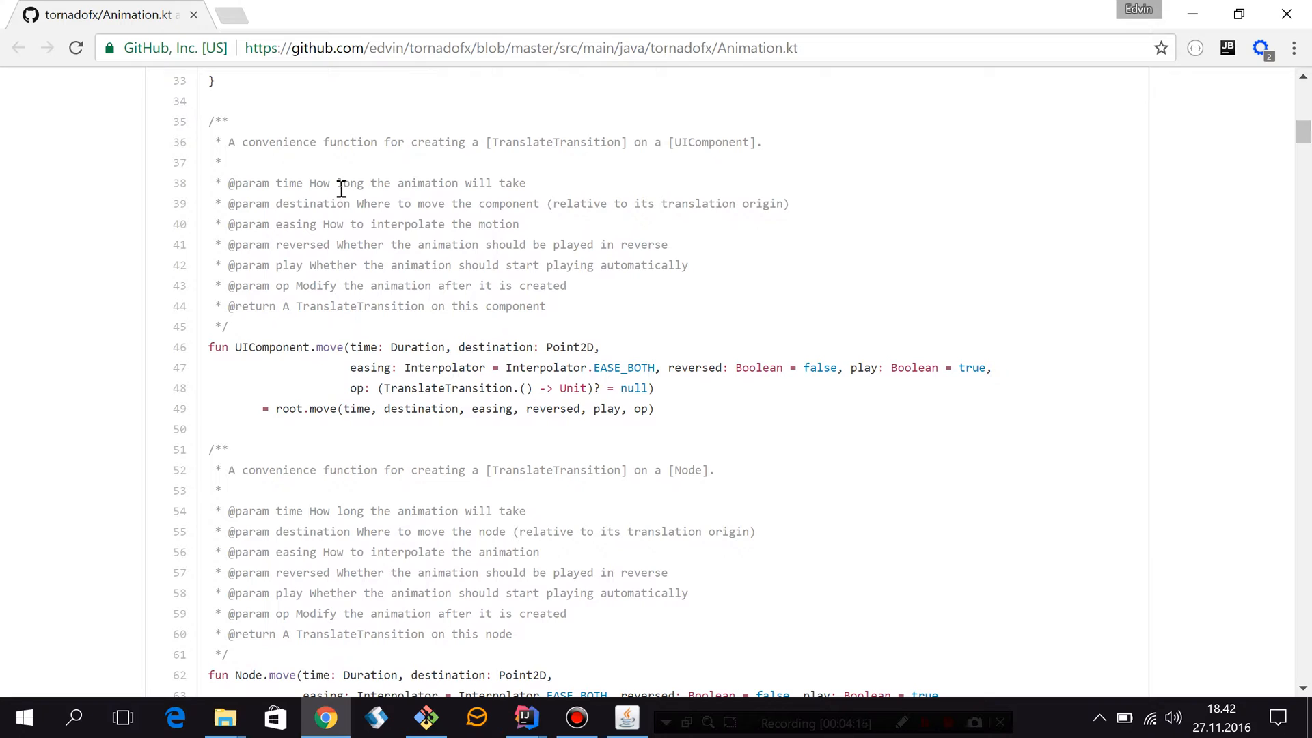
mouse_move(328, 347)
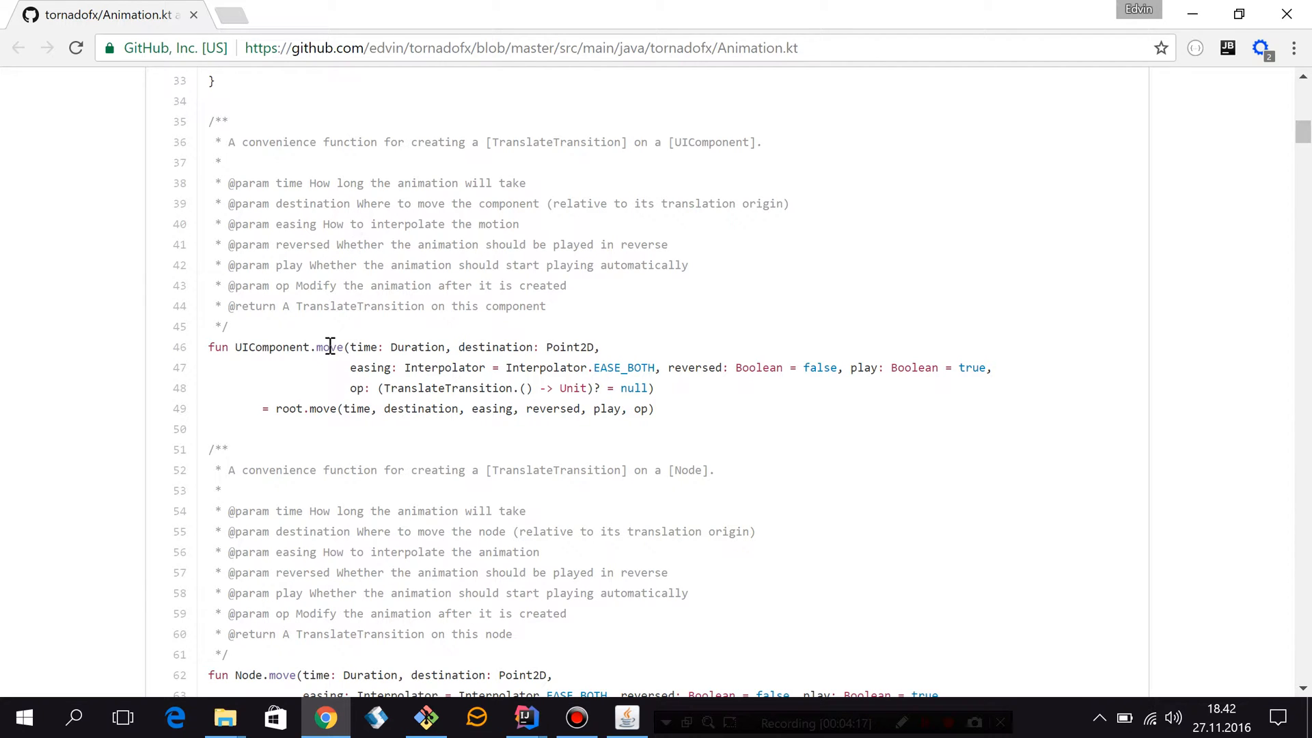
mouse_move(607, 344)
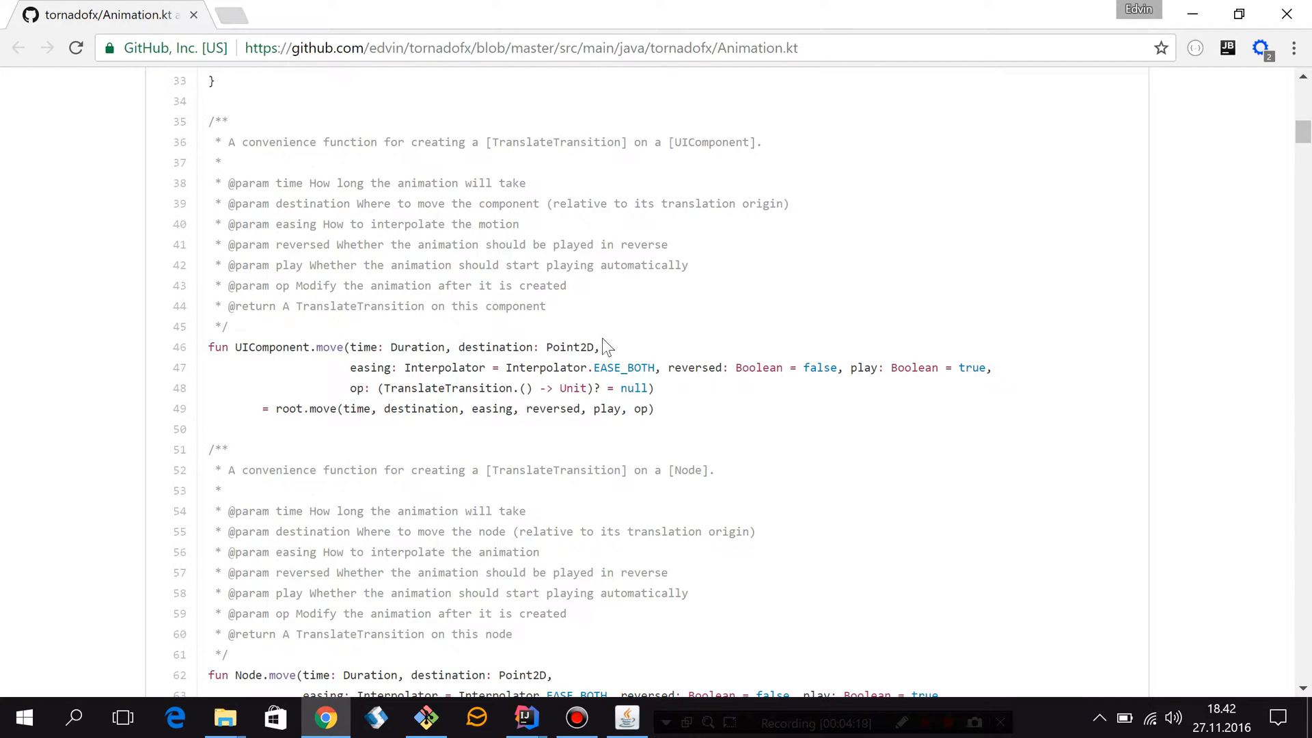
scroll(down, 3)
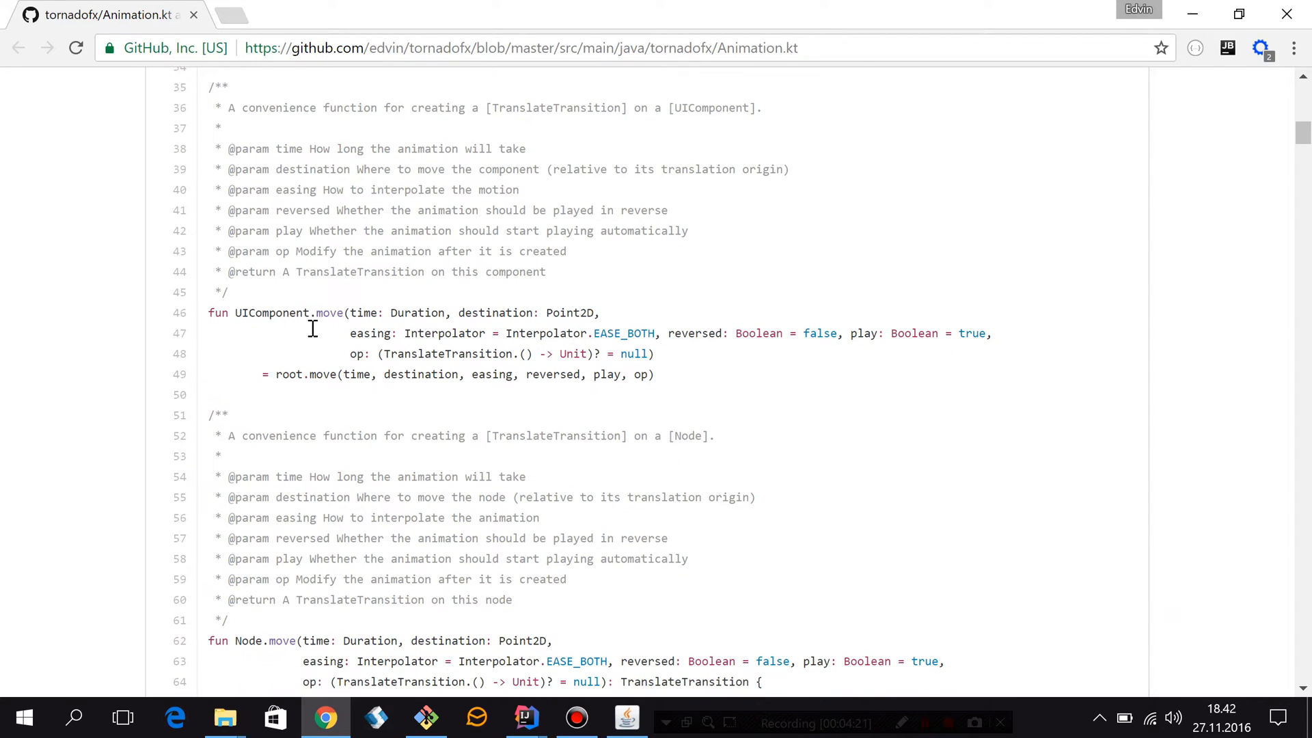
double_click(271, 313)
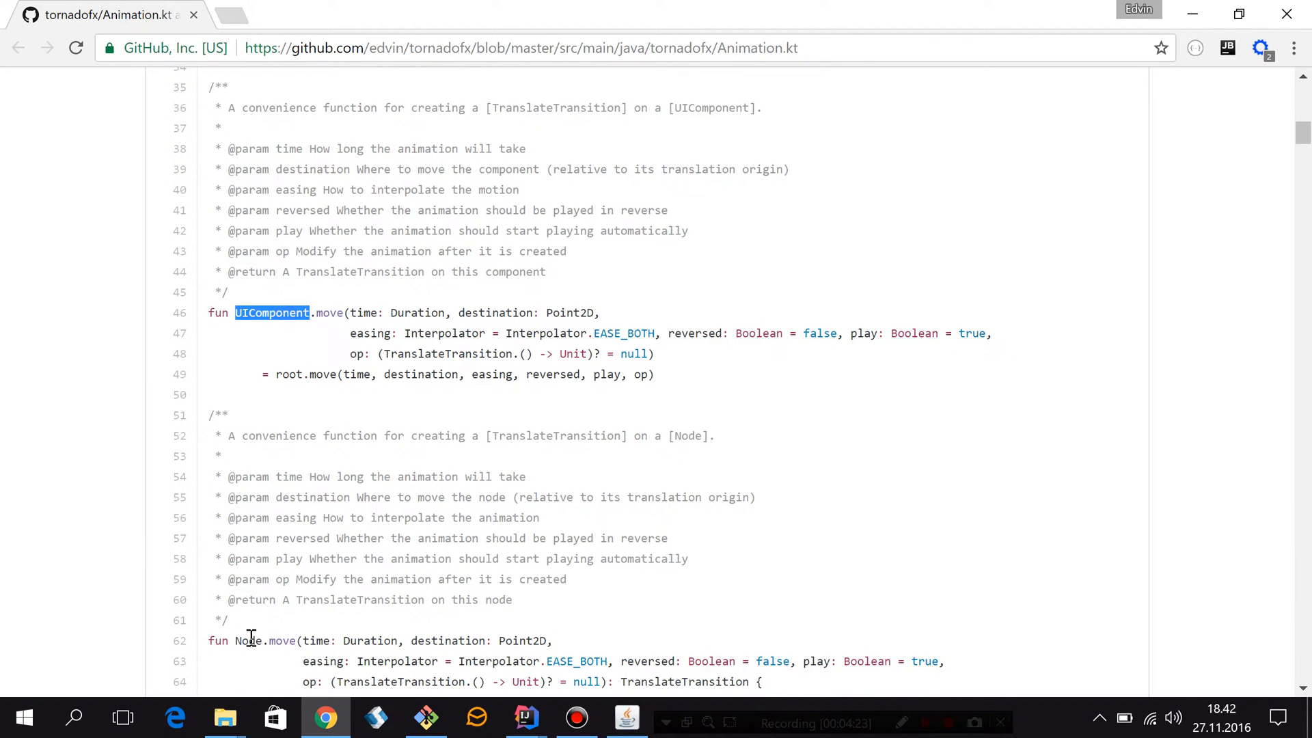
click(293, 313)
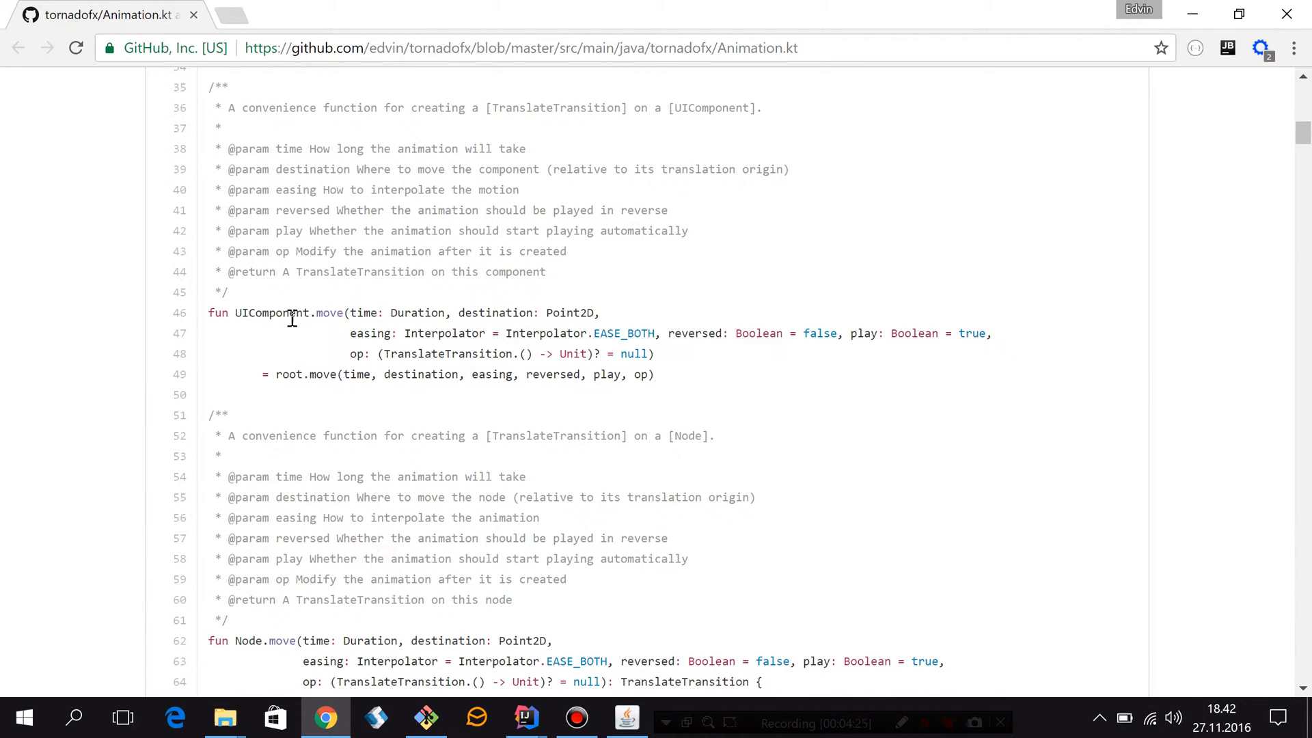
double_click(286, 374)
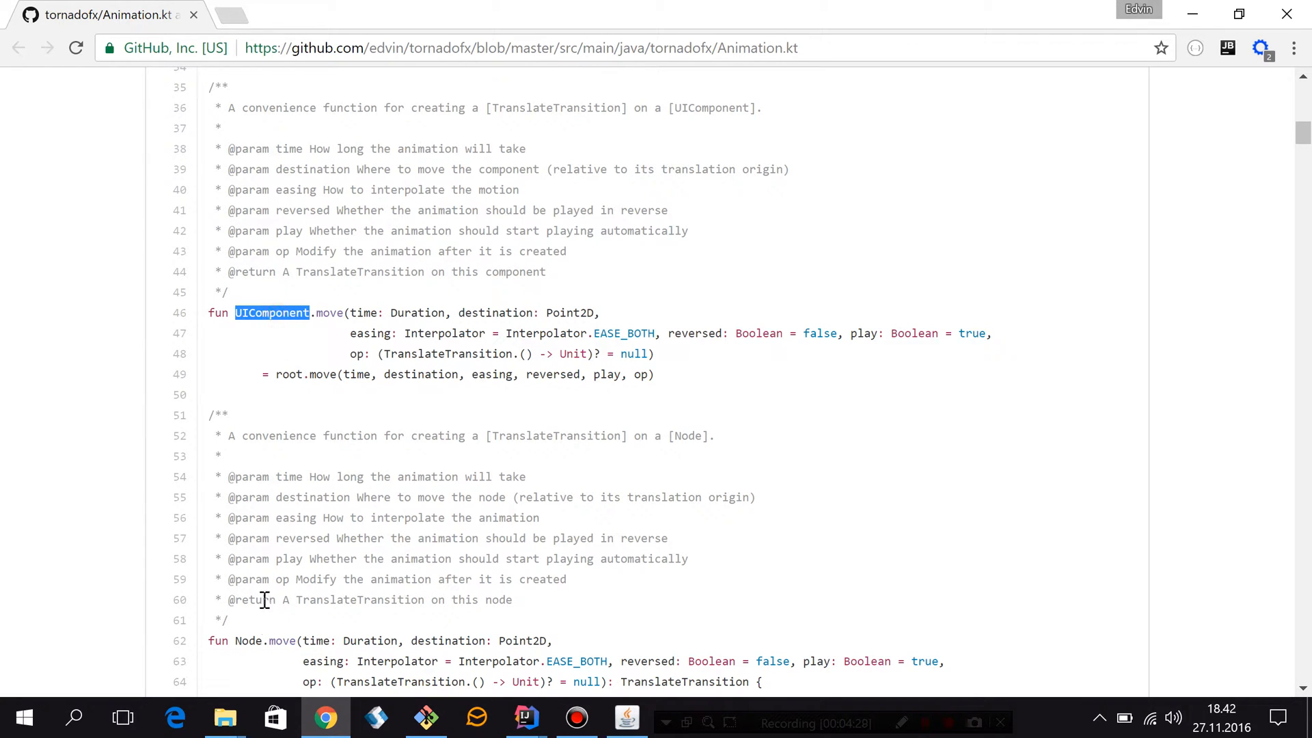
Scroll past rotate, scale, fade and transform to the Animation.and and Animation.then functions
scroll(down, 3)
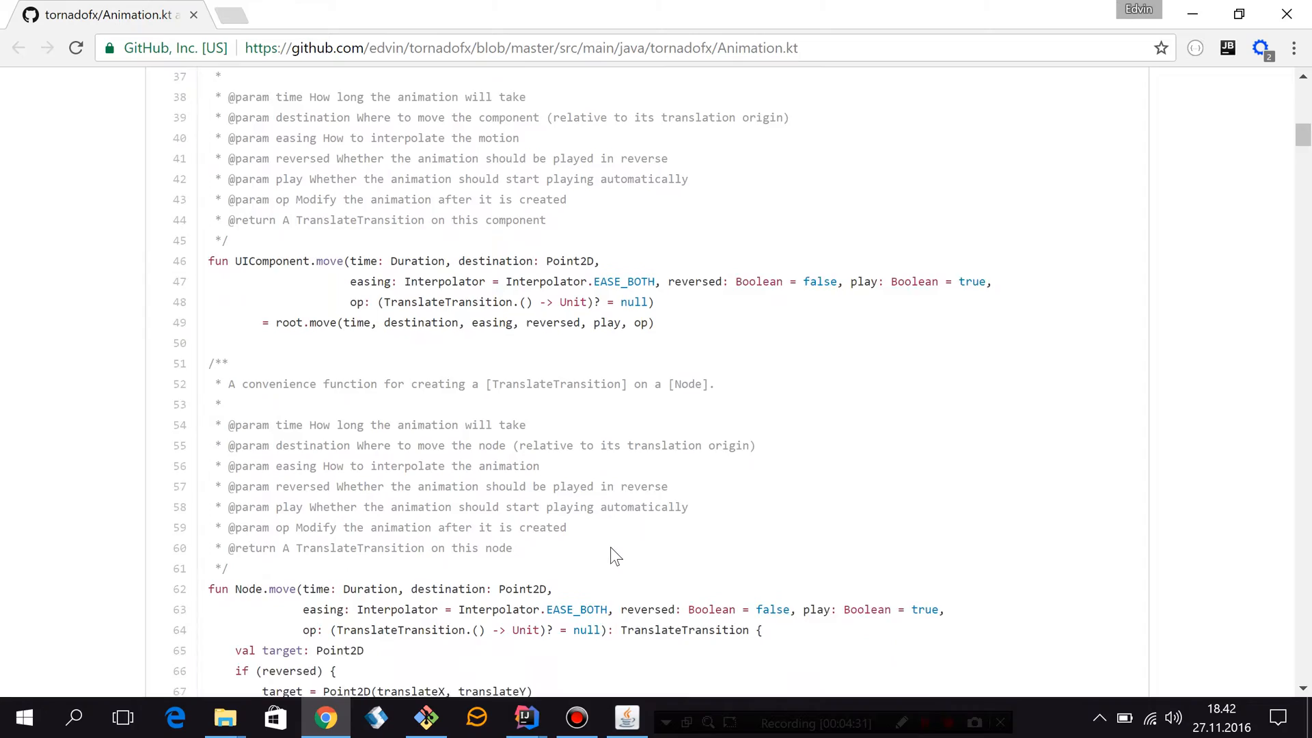
scroll(down, 3)
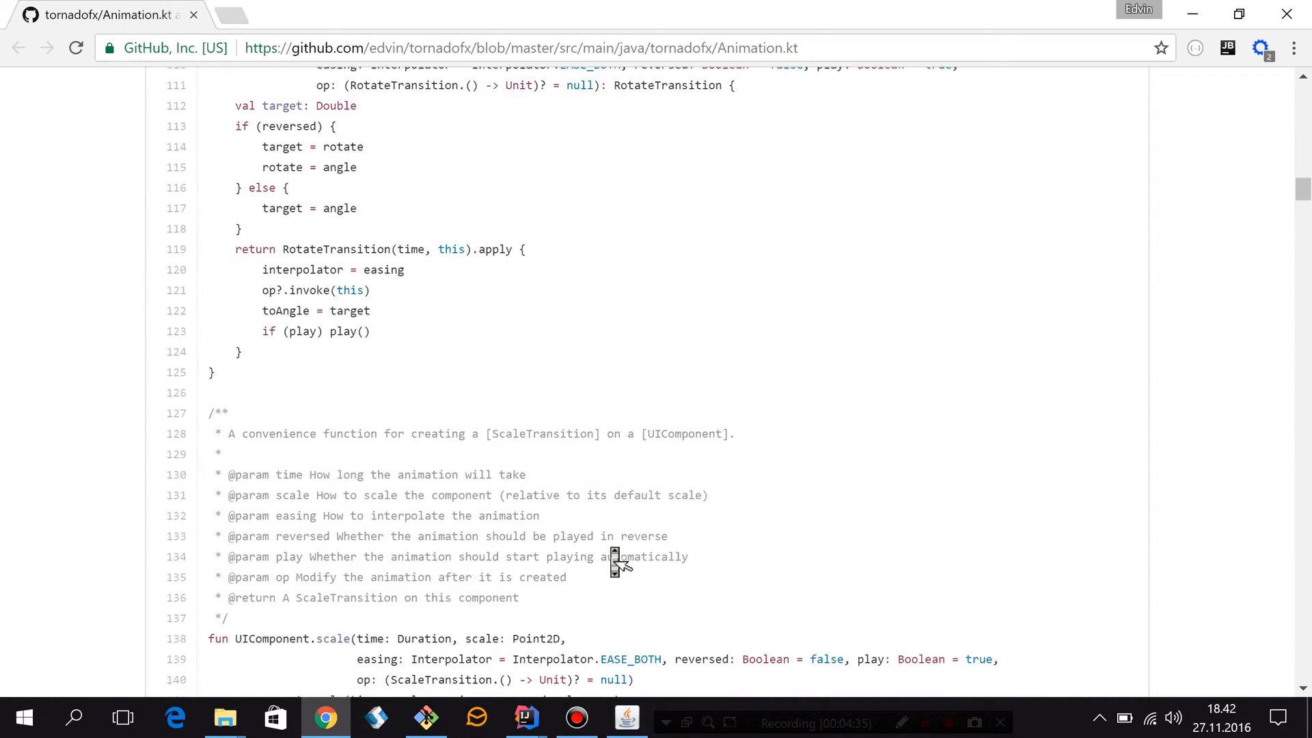
scroll(down, 3)
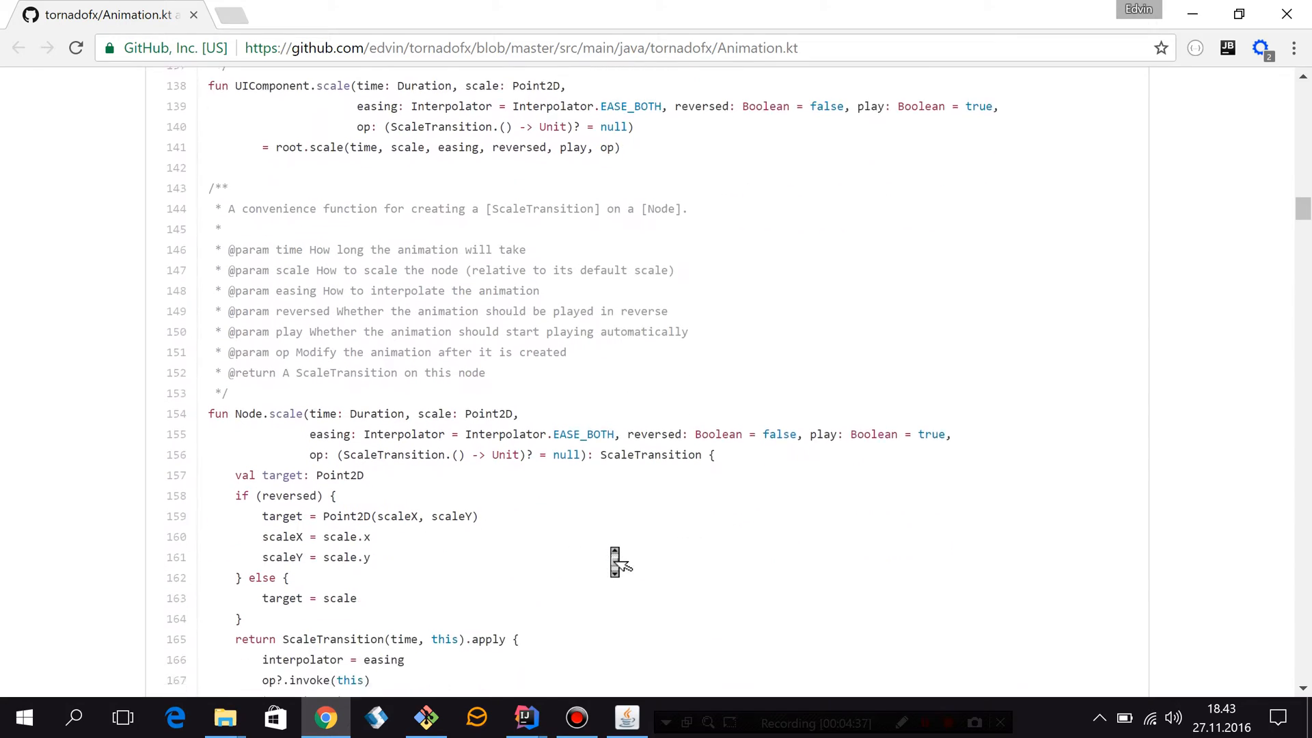
scroll(down, 3)
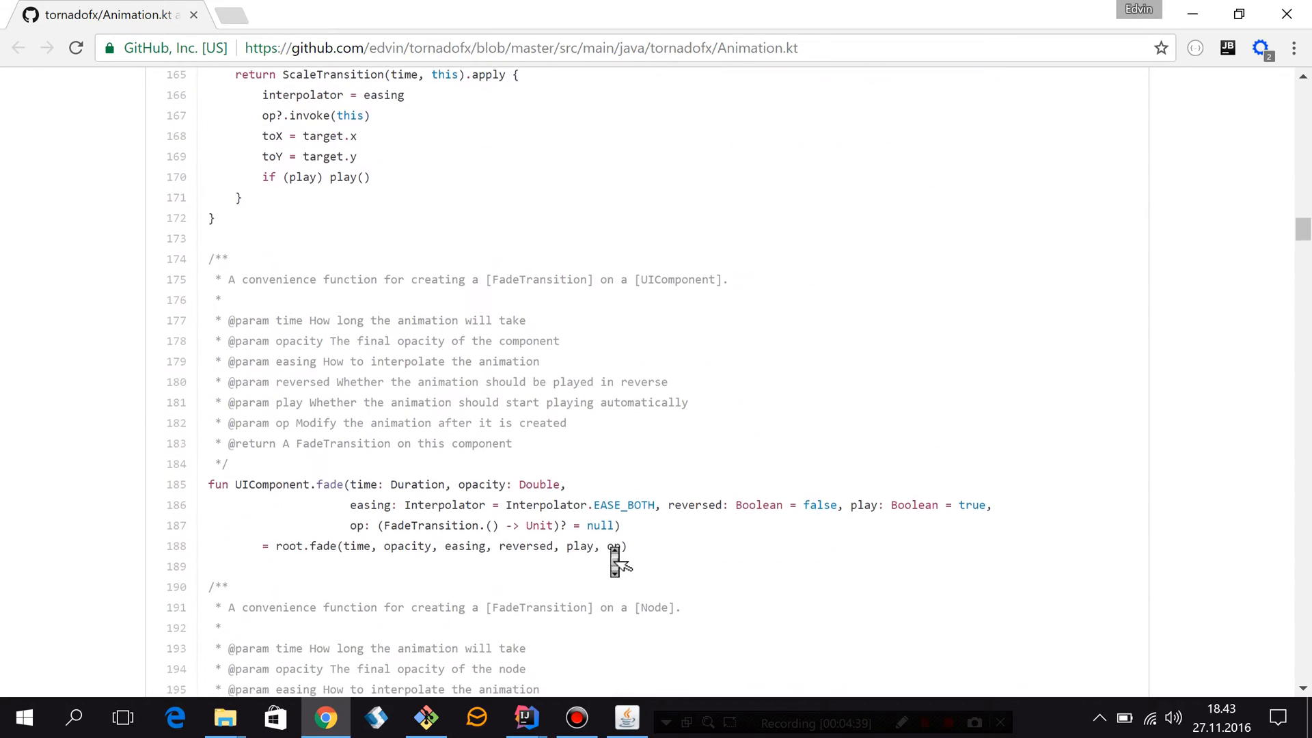
scroll(down, 3)
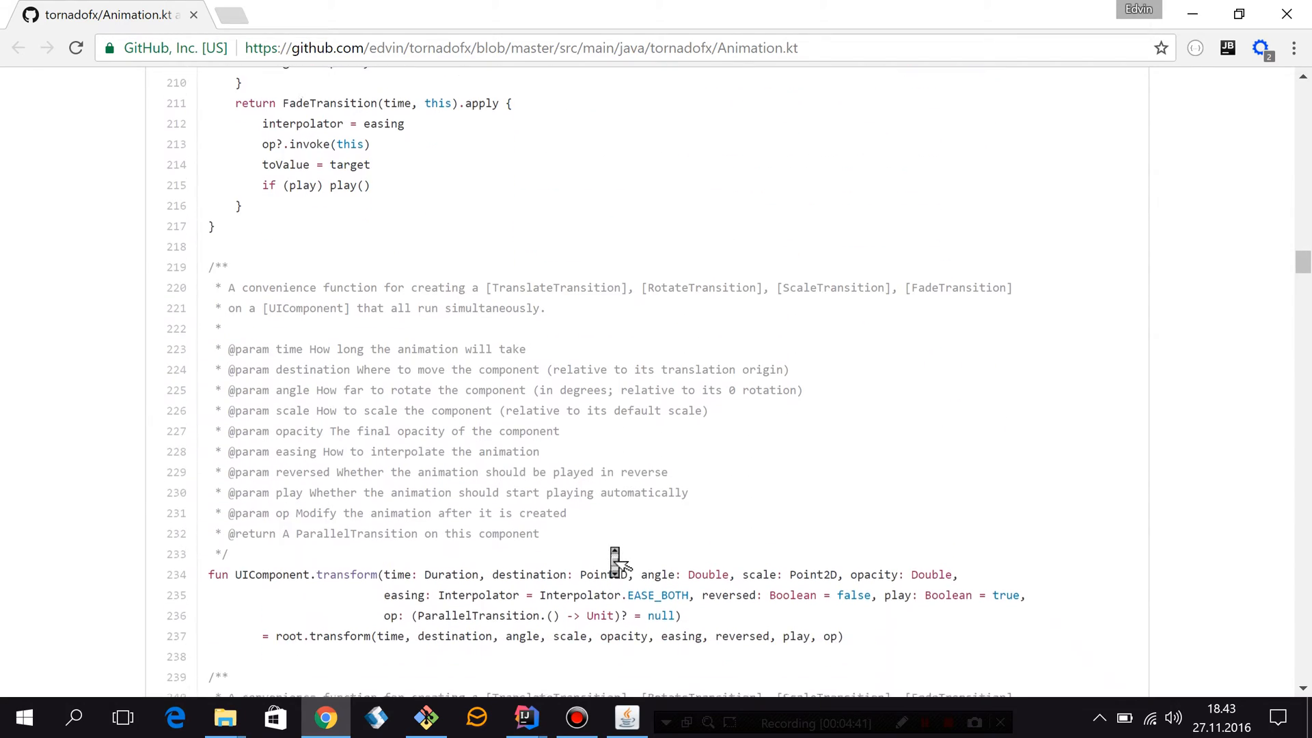
mouse_move(377, 581)
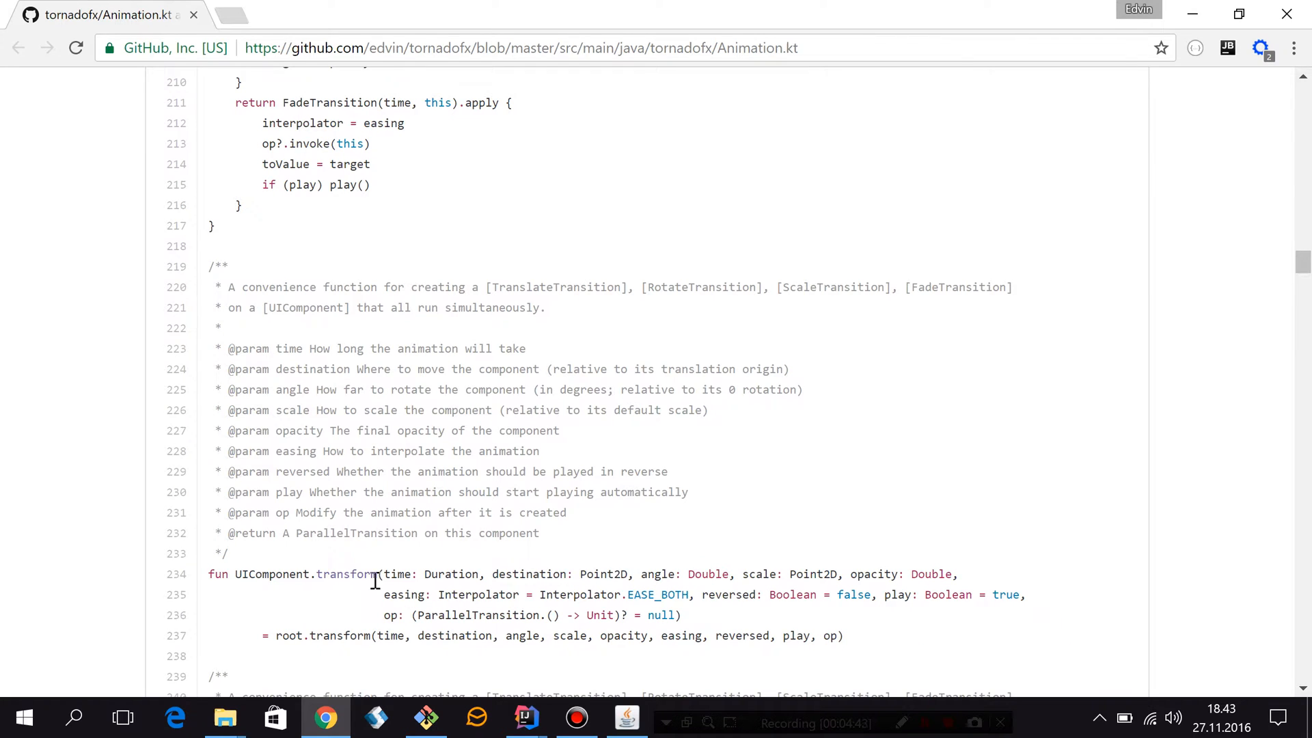
mouse_move(554, 348)
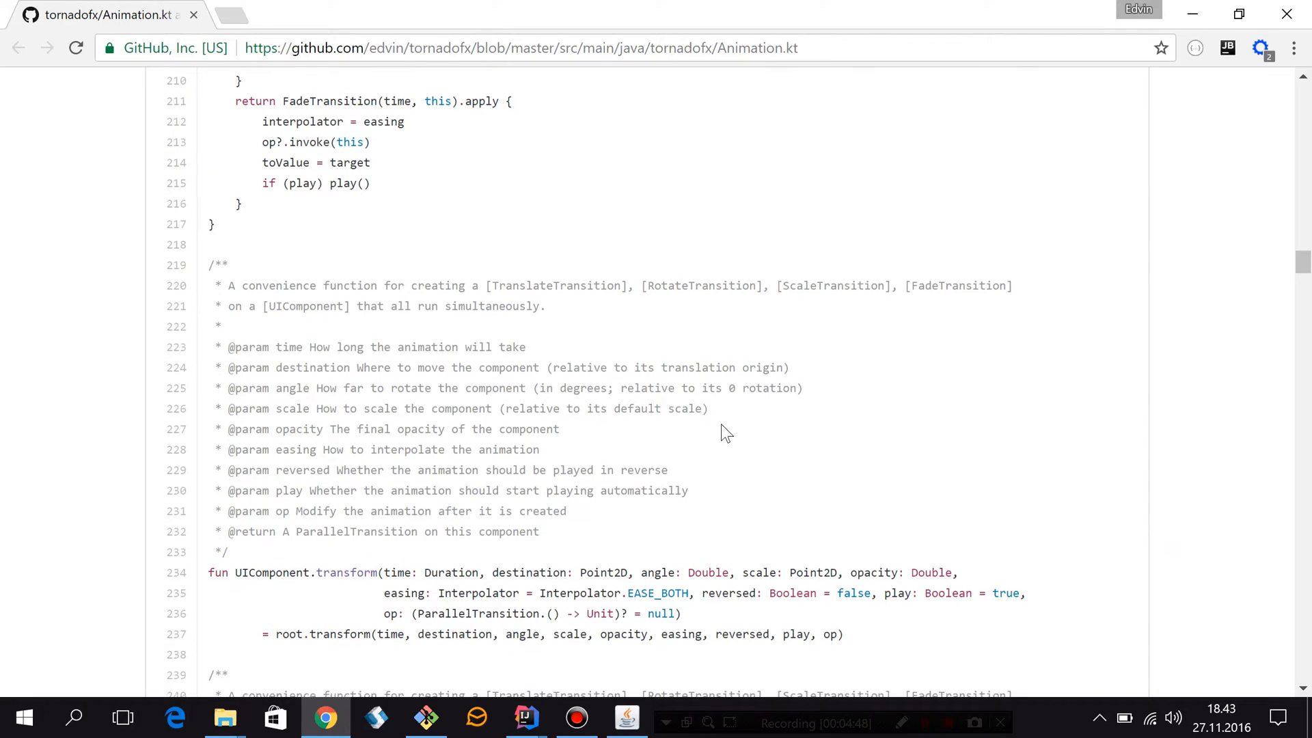
scroll(down, 3)
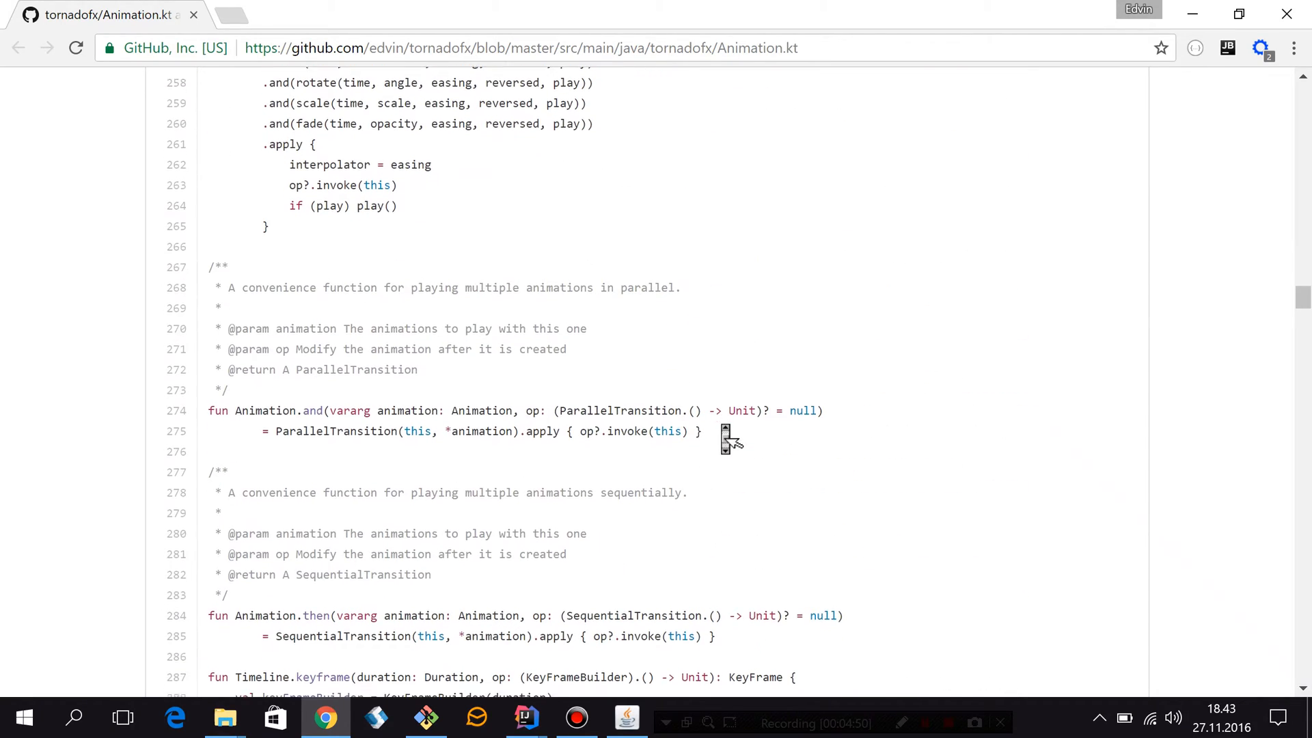
Scroll to the ViewTransition section and highlight the FadeThrough class name
scroll(down, 3)
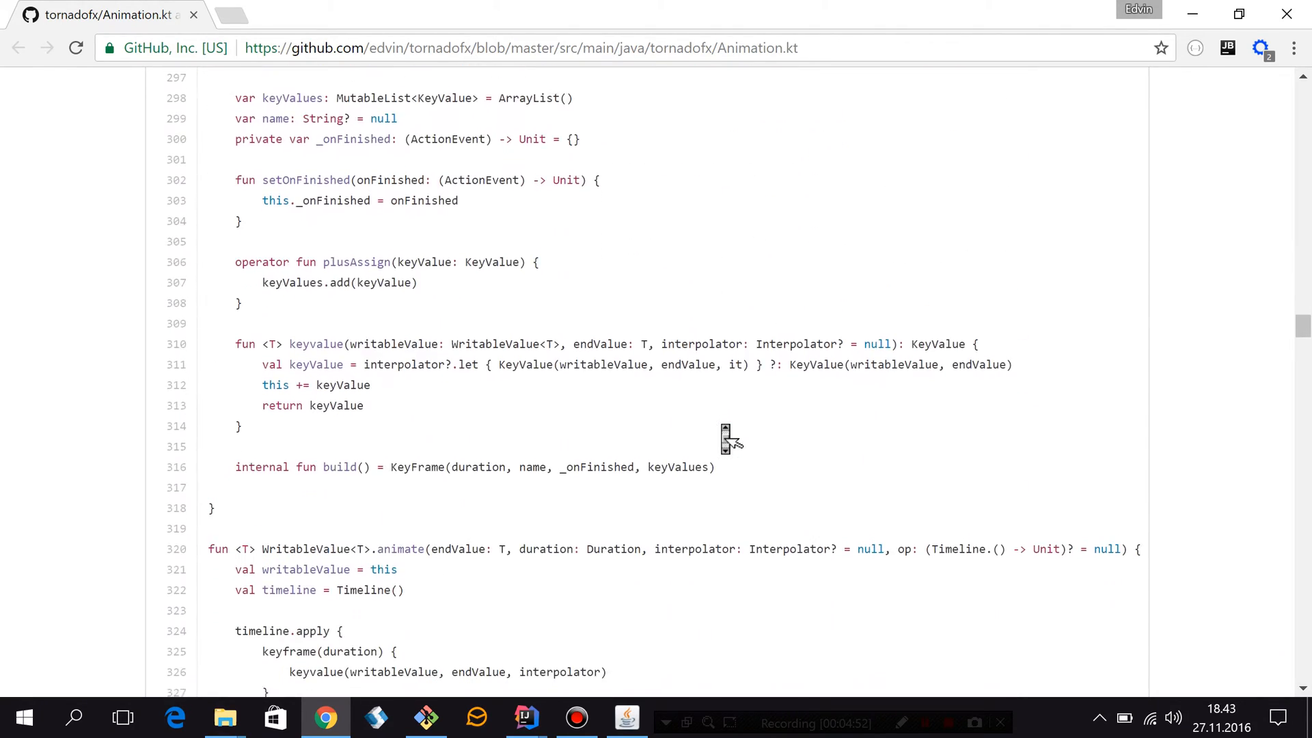
scroll(down, 3)
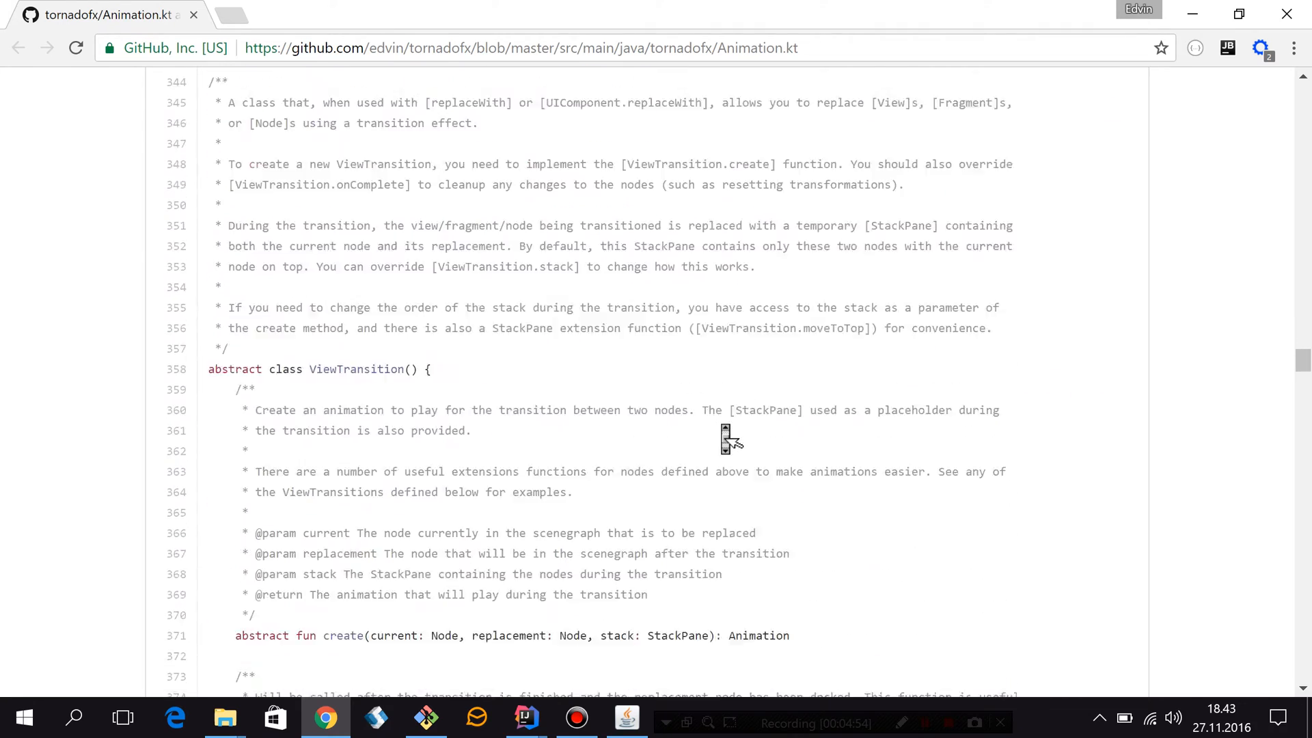
scroll(down, 3)
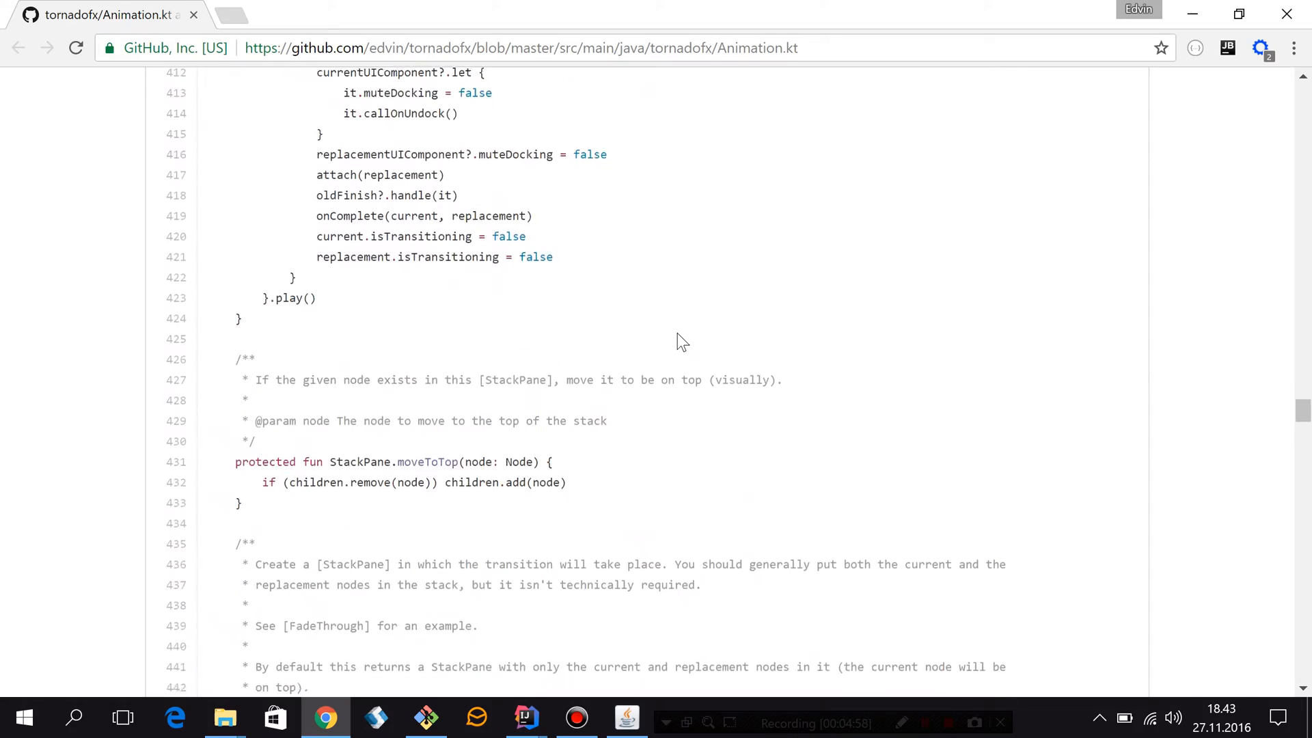
scroll(down, 3)
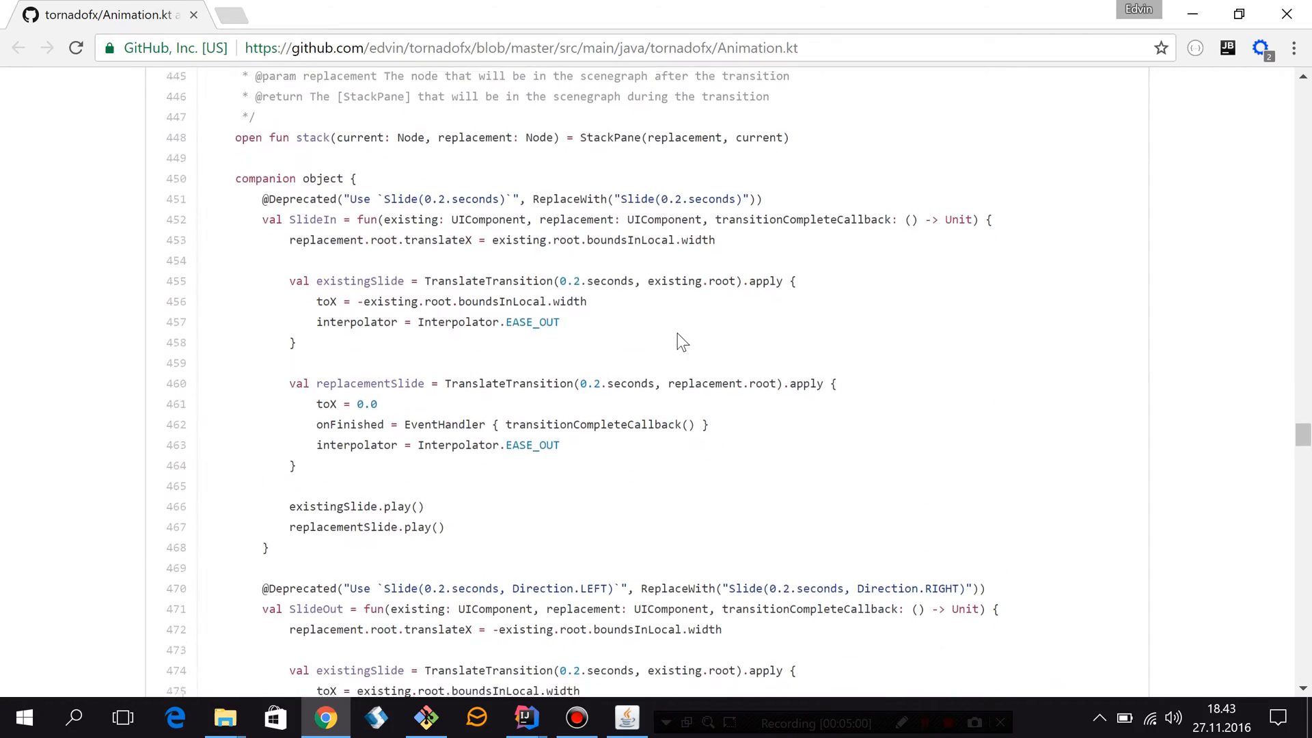
scroll(down, 3)
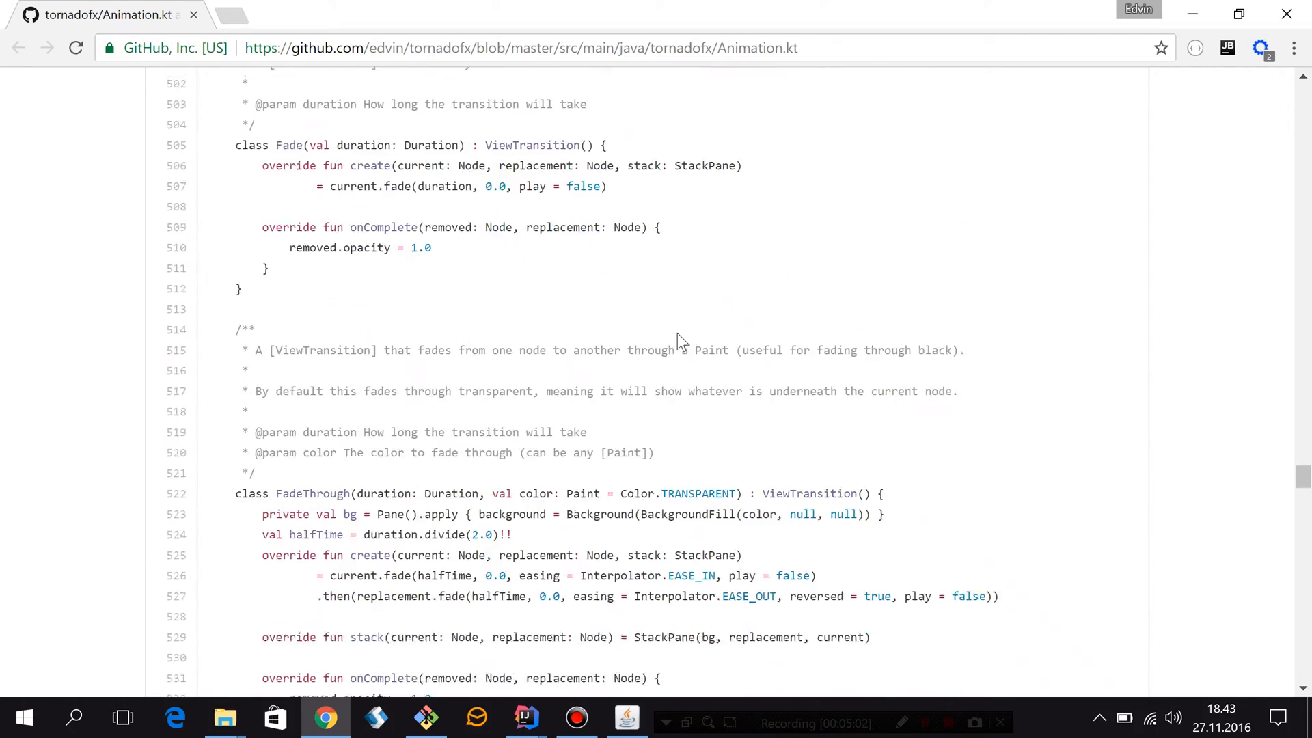
scroll(down, 3)
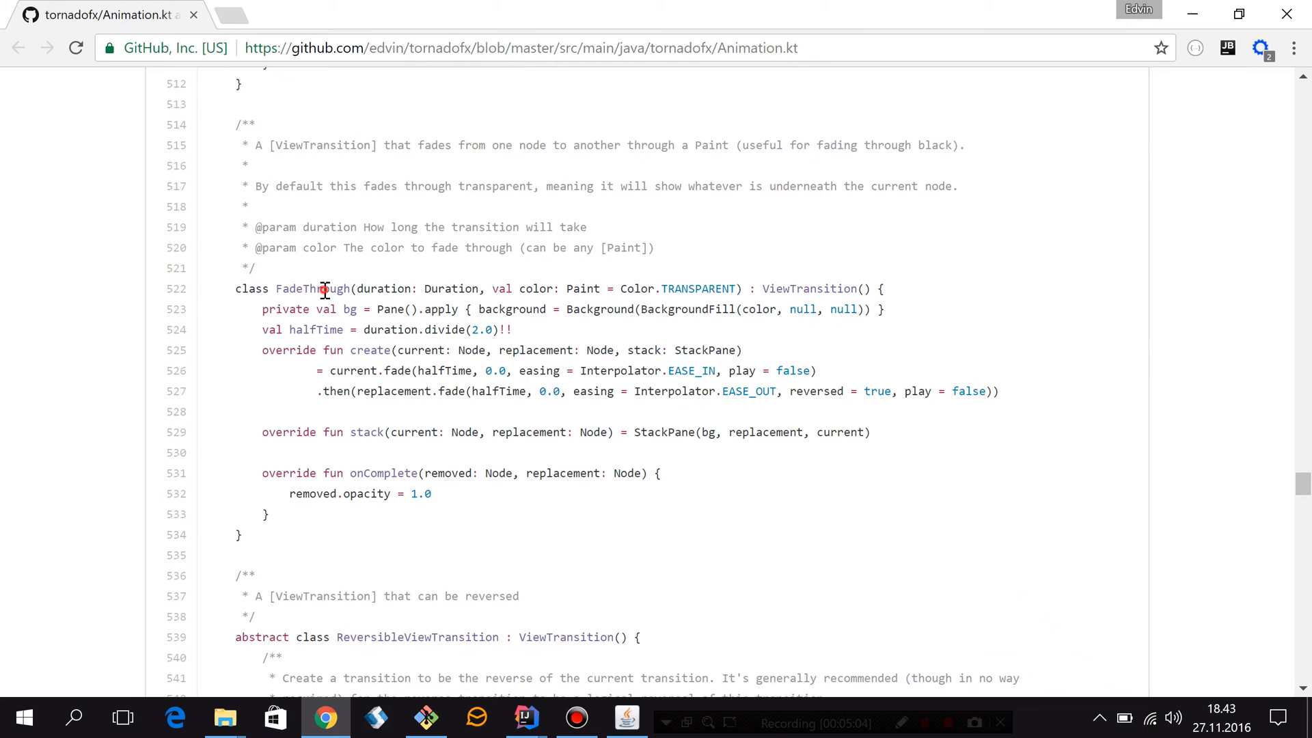
double_click(311, 288)
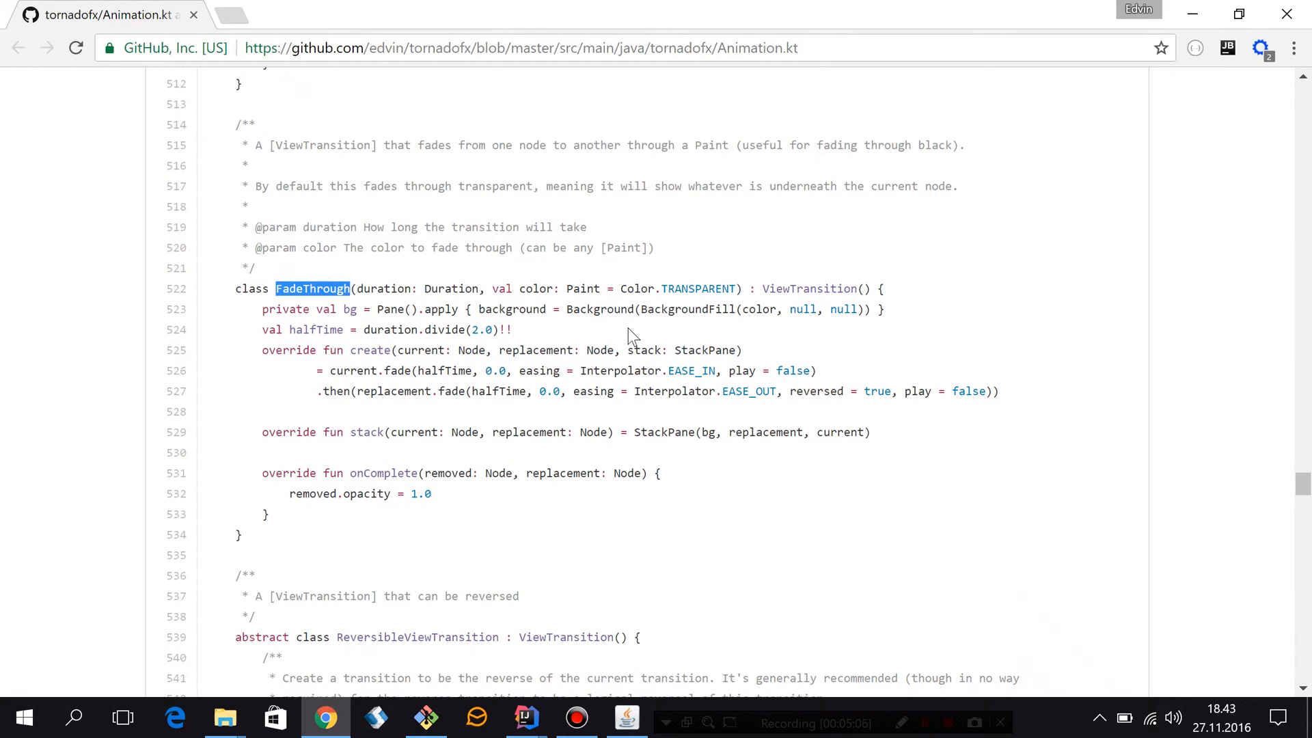
Continue past the Slide definition down to the Cover transition class
scroll(down, 3)
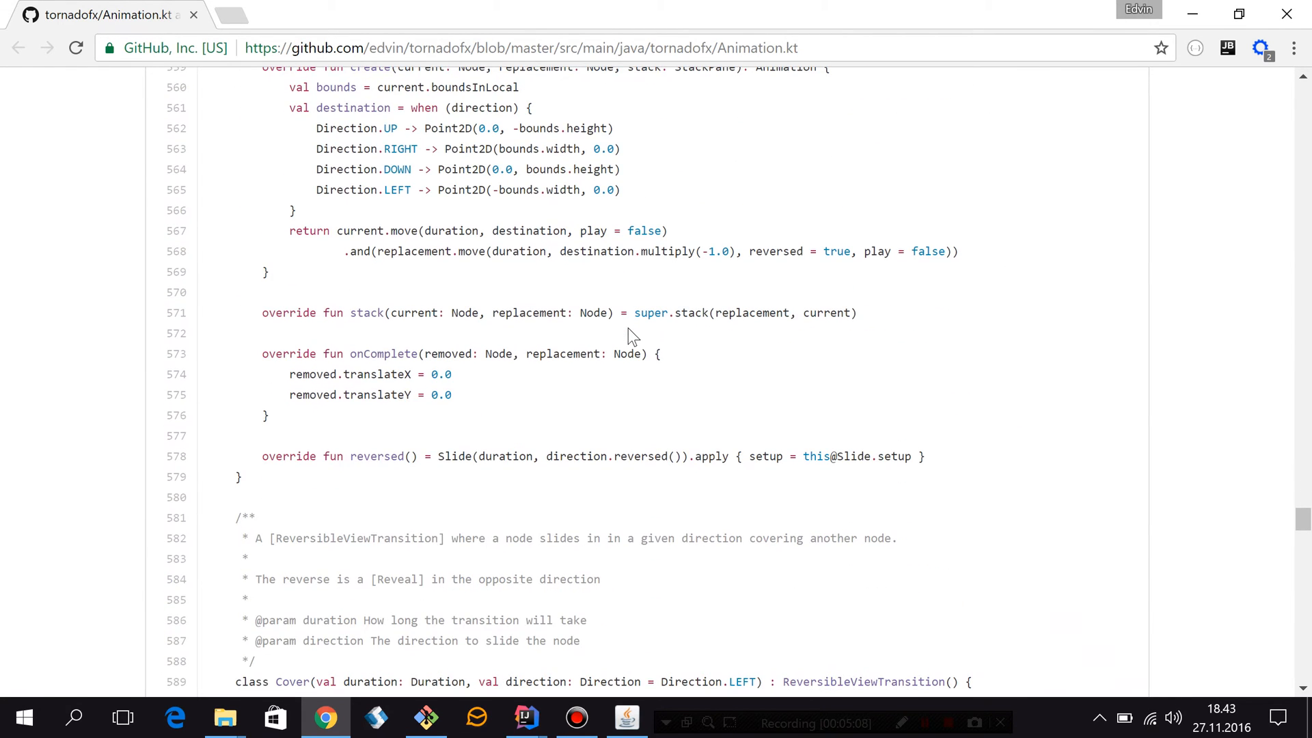
scroll(down, 3)
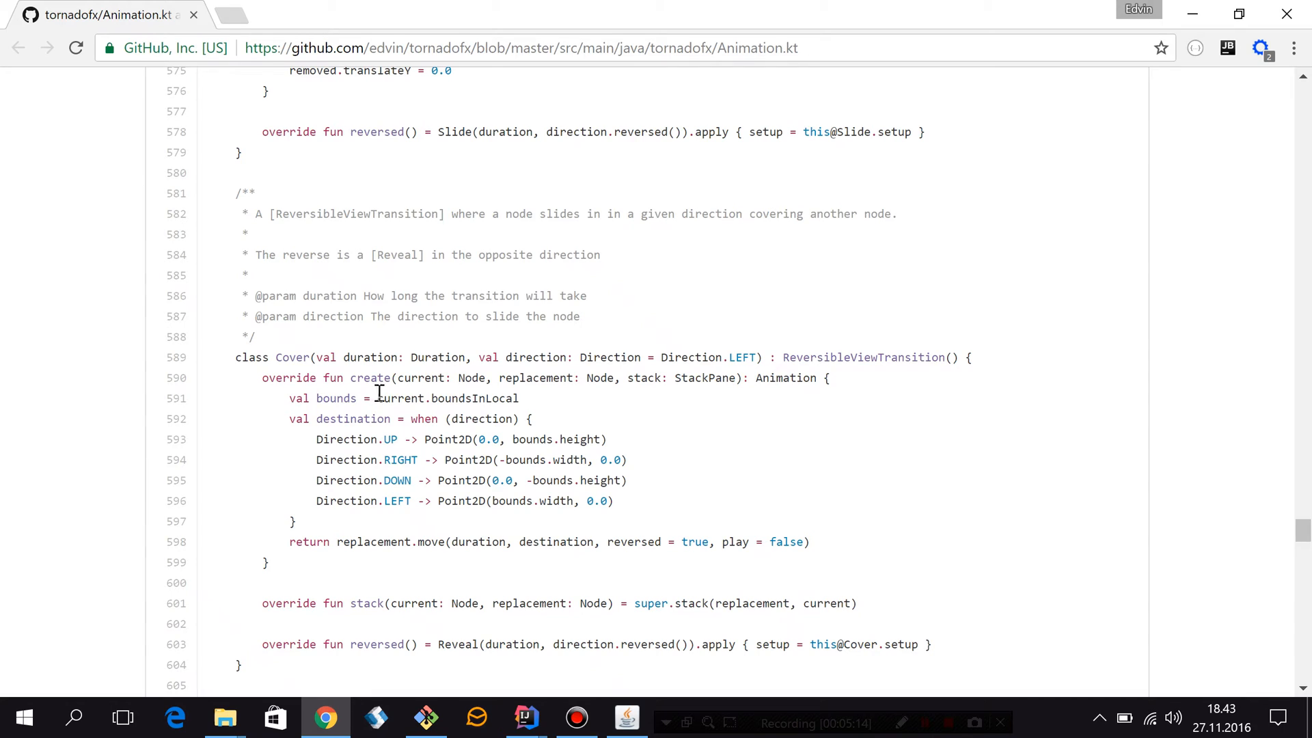
mouse_move(393, 399)
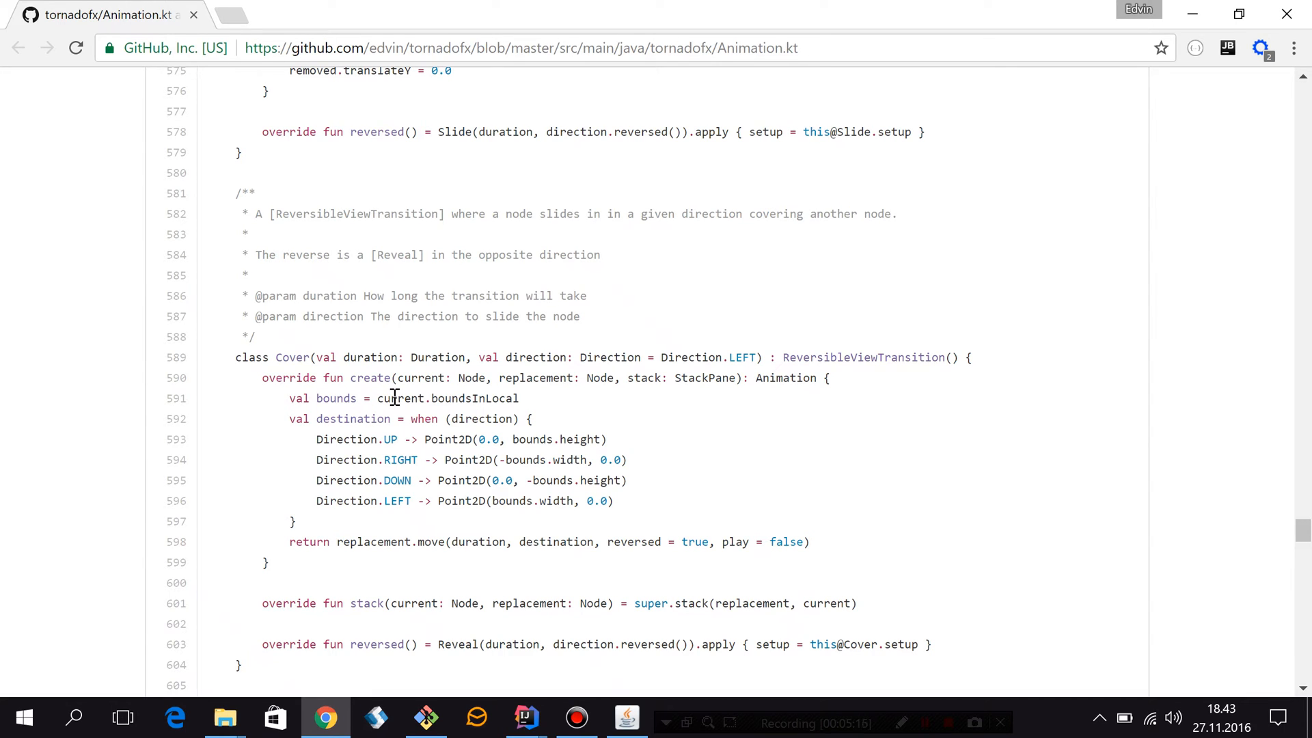
mouse_move(448, 358)
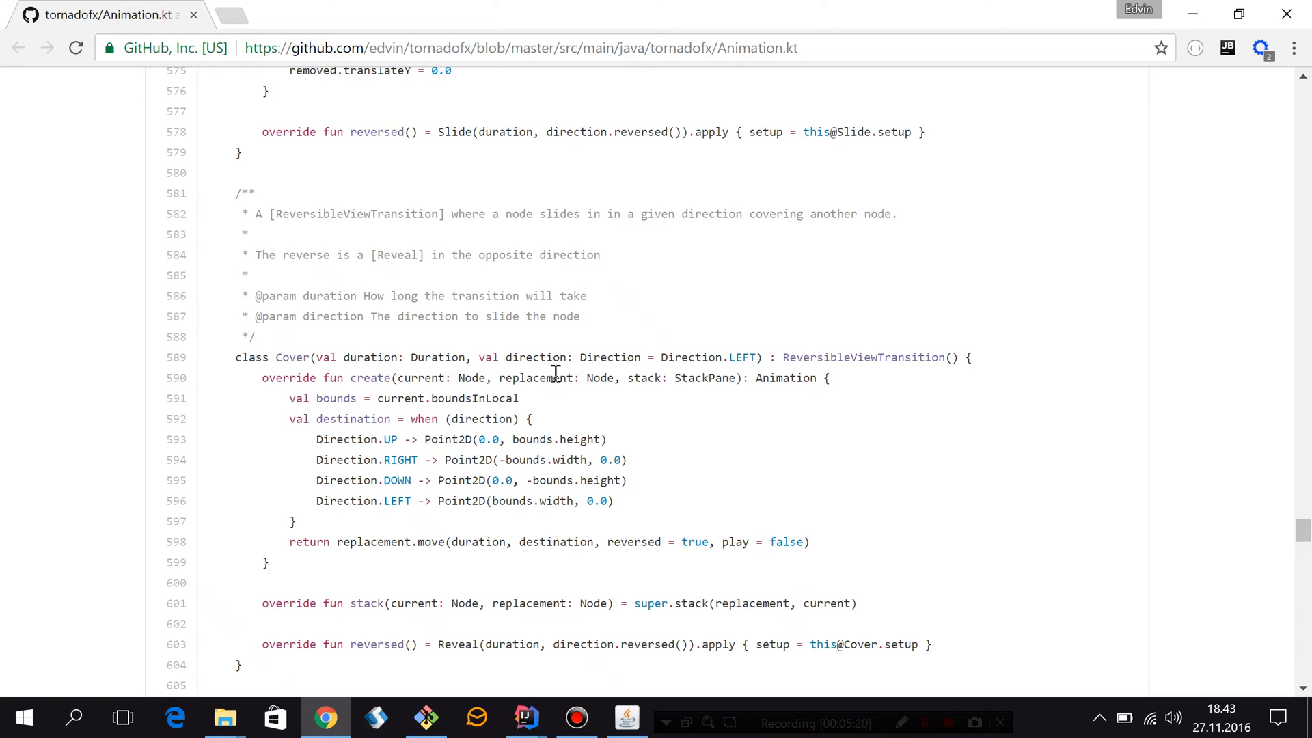
mouse_move(558, 481)
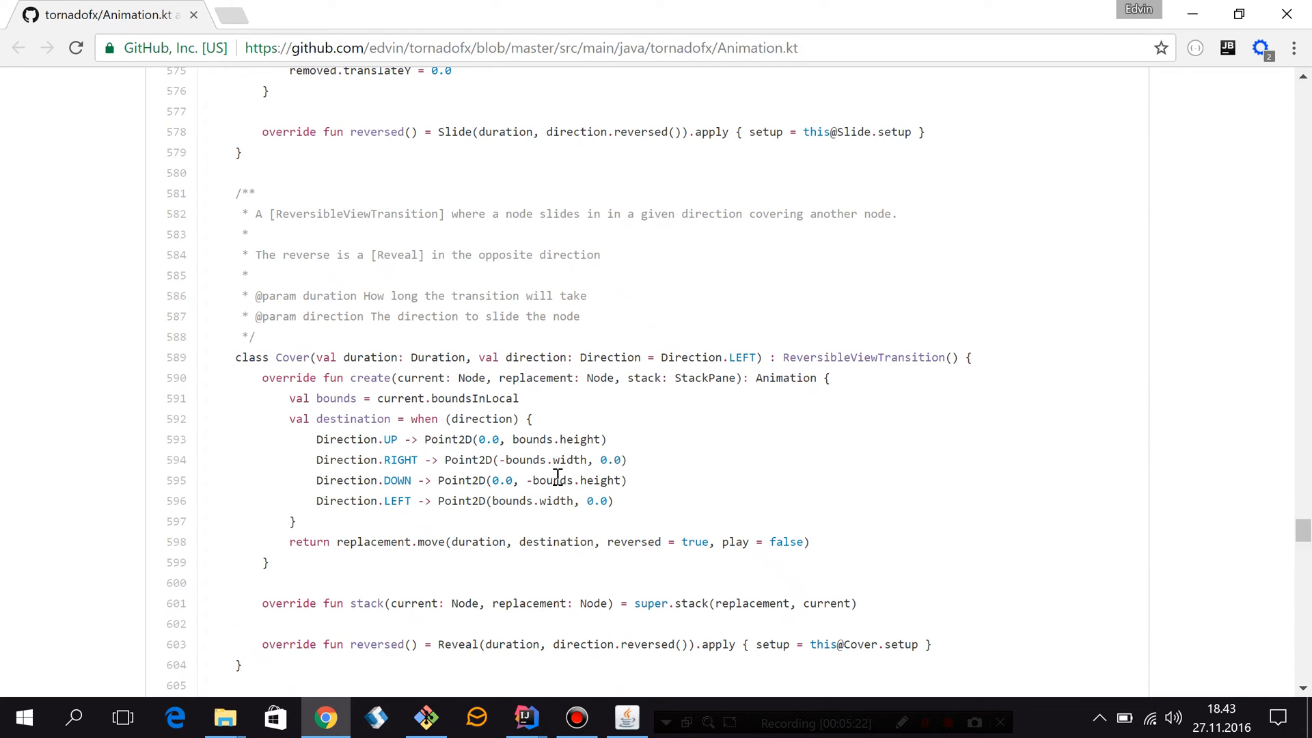